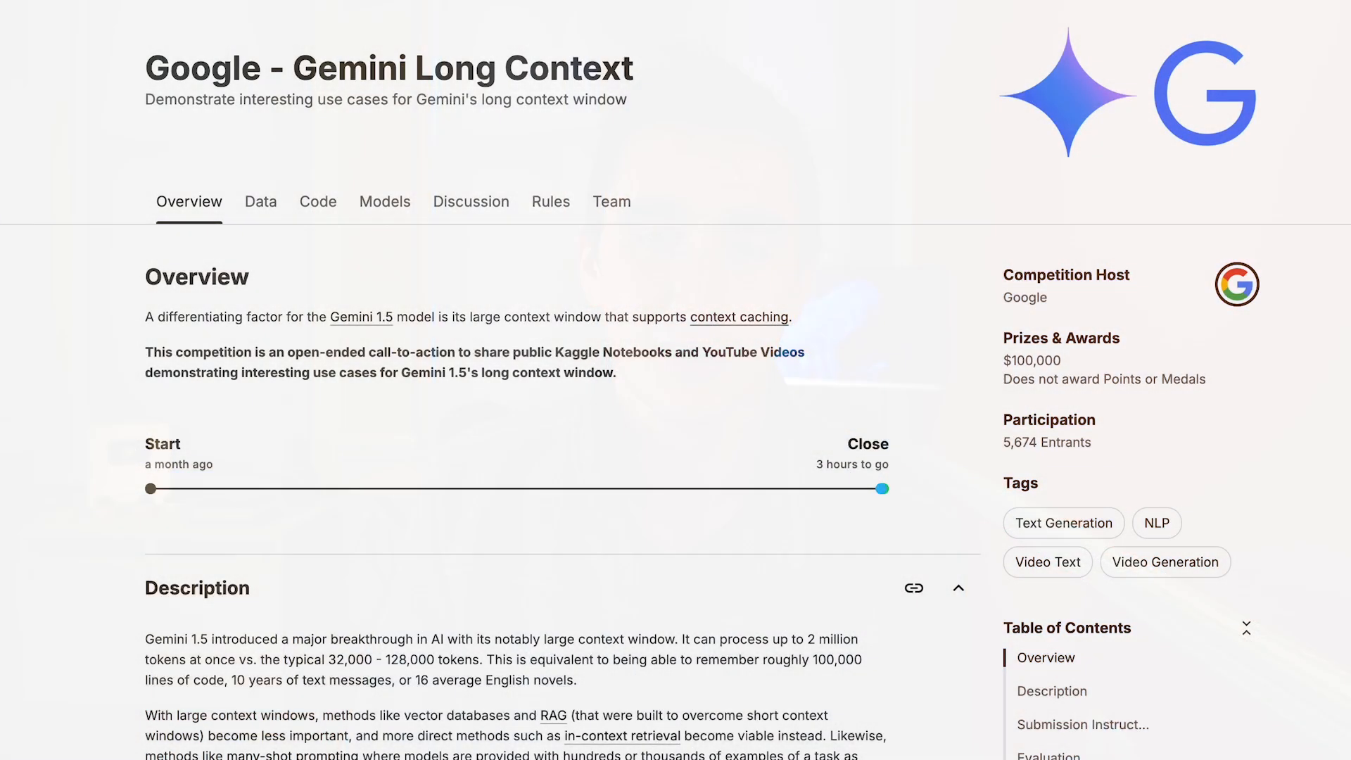
{"action": "scroll", "scroll_direction": "down", "scroll_amount": 3}
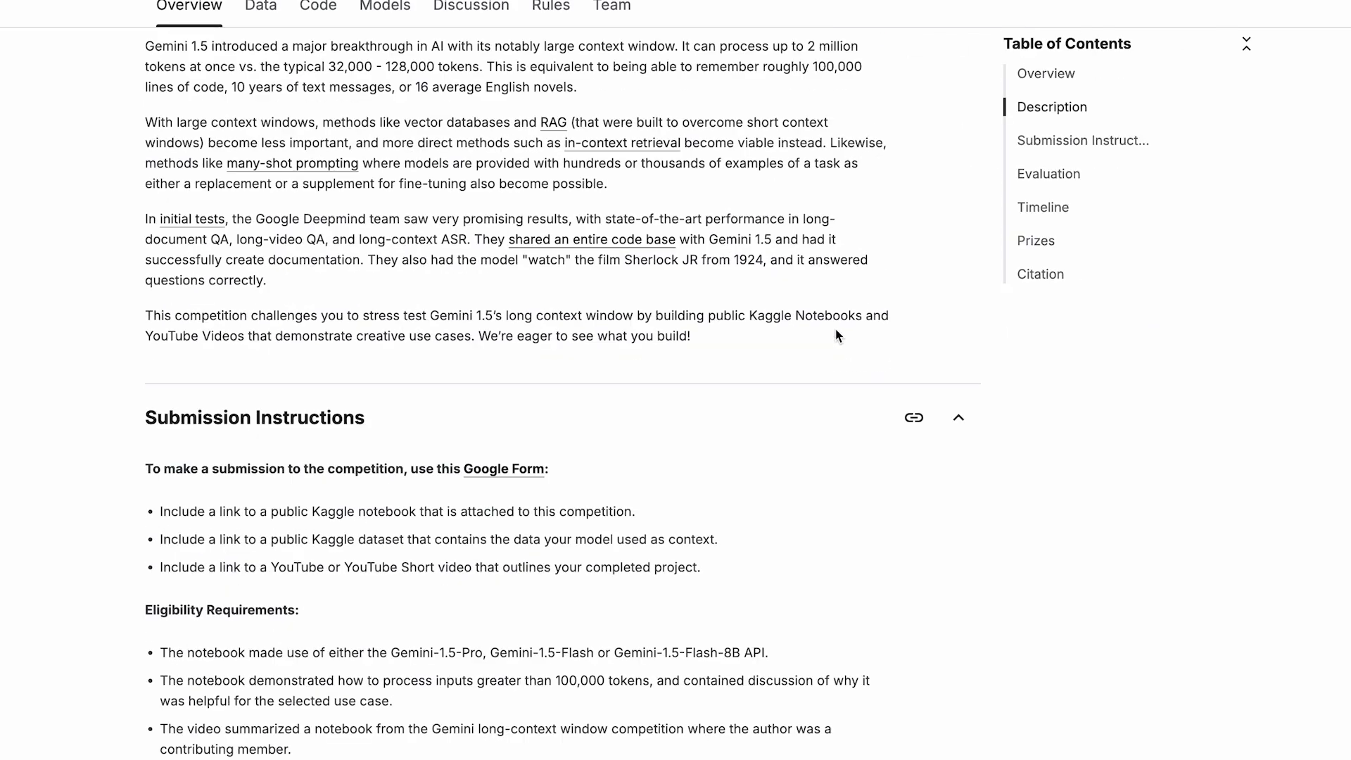